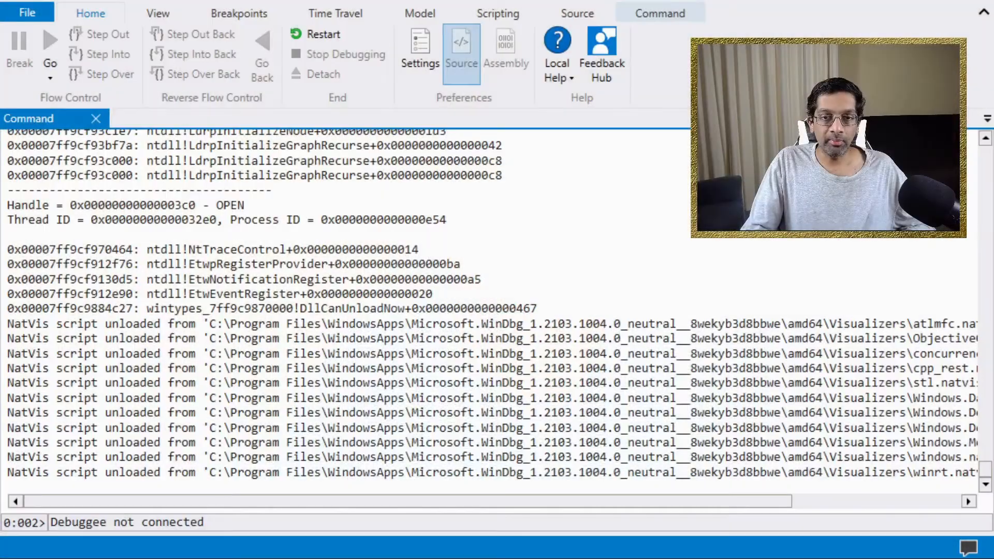
# Step: Relaunch the most recently debugged executable from the Start debugging recent list
pyautogui.click(27, 12)
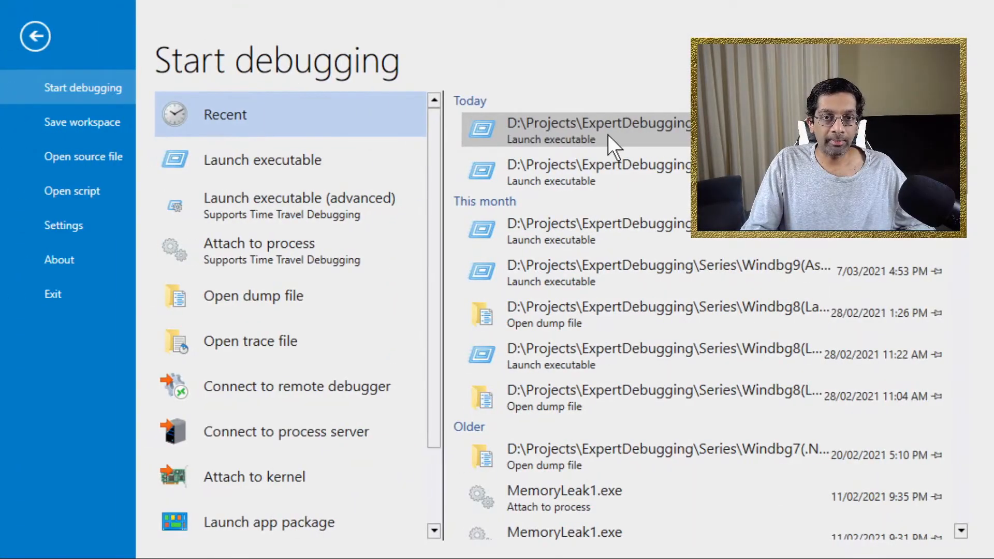
pyautogui.click(598, 131)
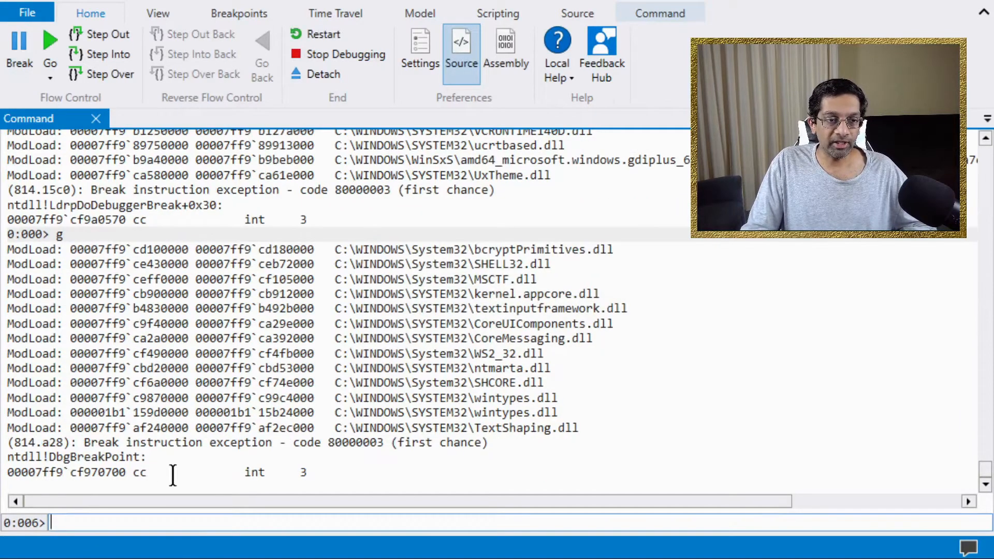
# Step: Enable handle tracing with '!htrace -enable', resume, and have the test app create a leaked handle
pyautogui.write('!')
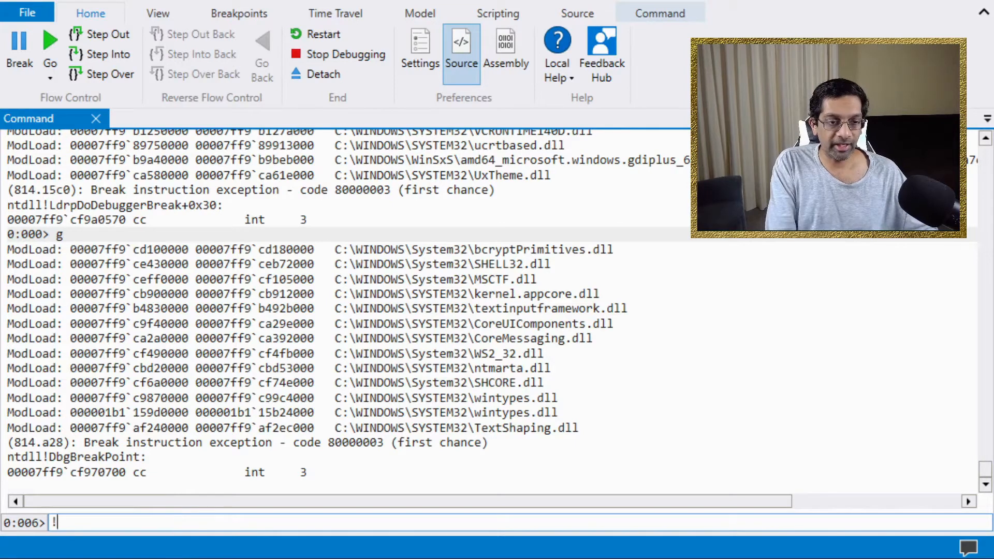
pyautogui.write('h')
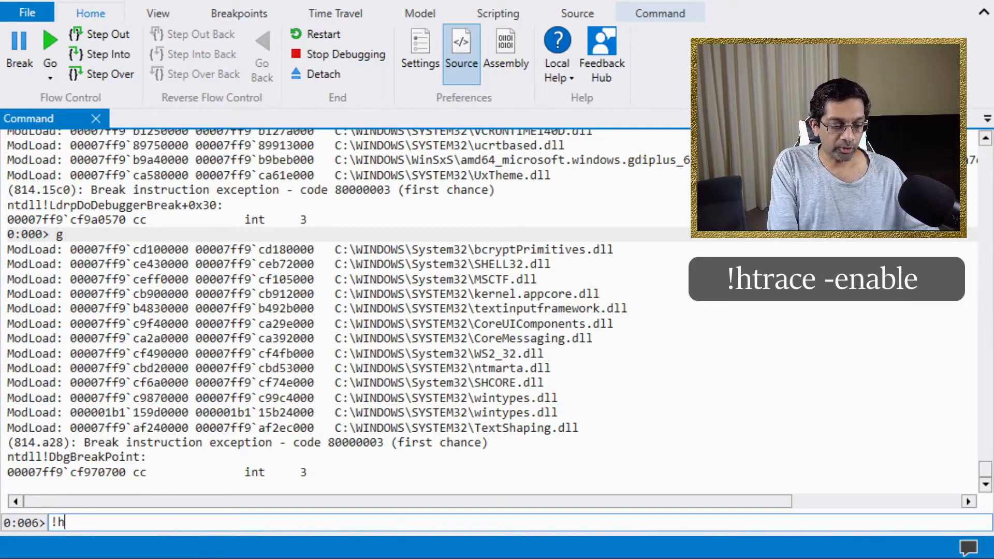
pyautogui.write('trac')
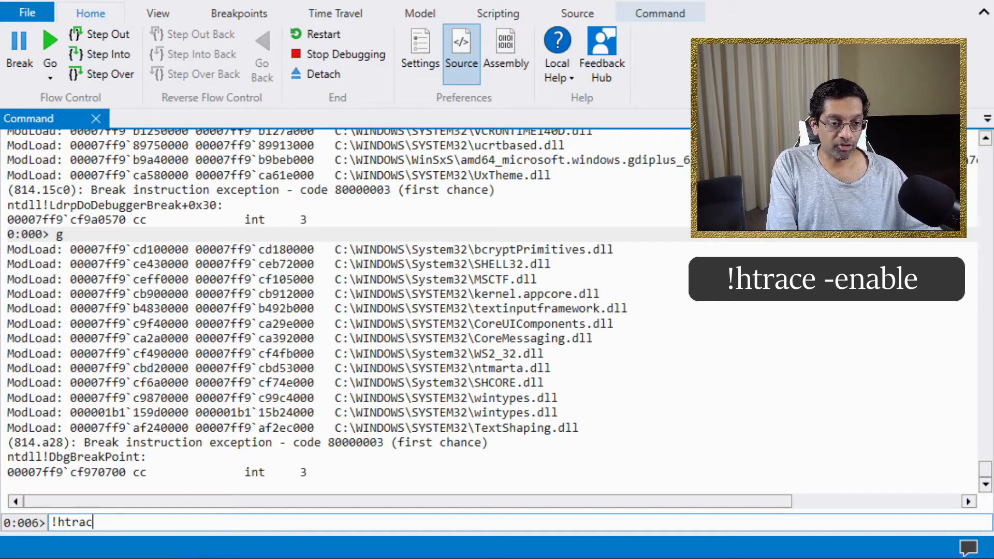
pyautogui.write('e -enabl')
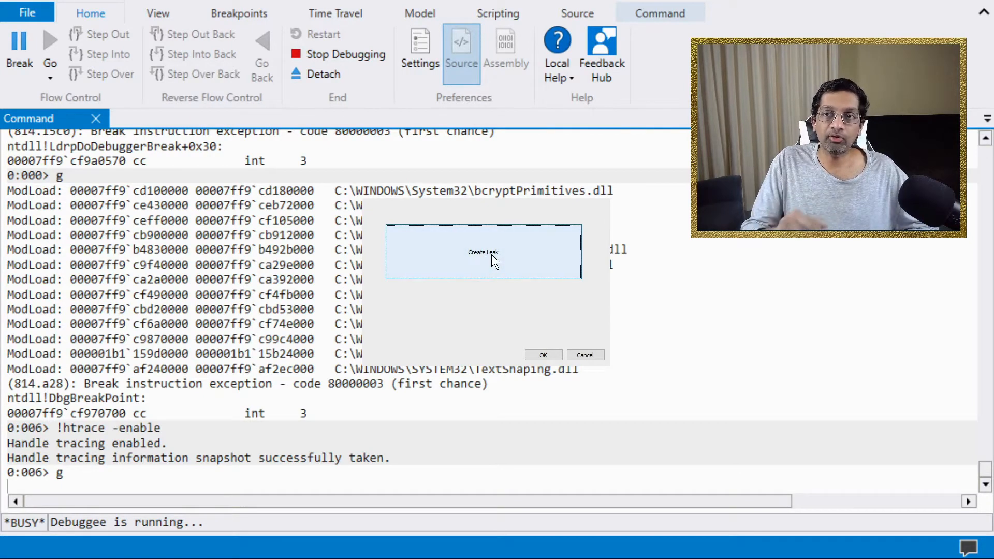
pyautogui.click(542, 354)
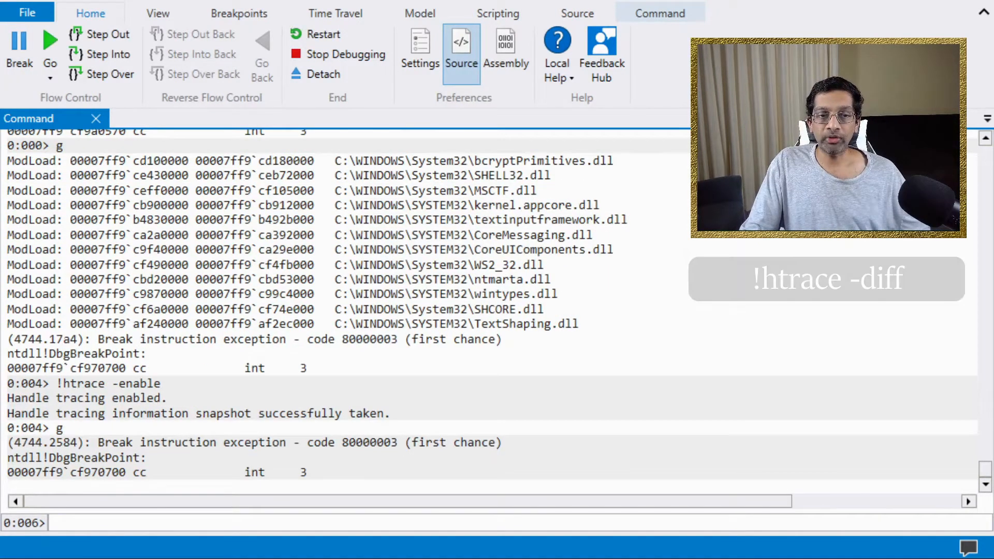
# Step: Run '!htrace -diff' to list stack traces for handles opened since the snapshot
pyautogui.write('!h')
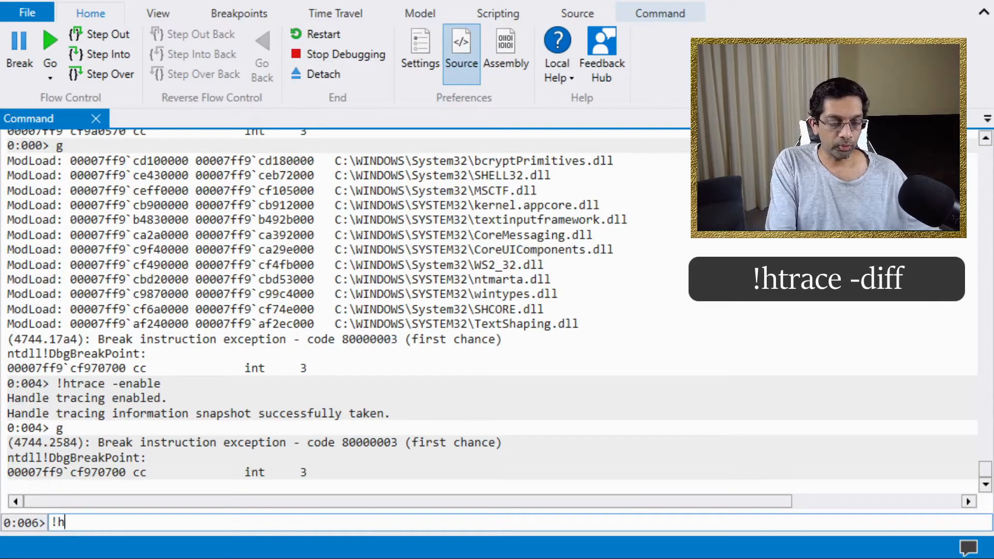
pyautogui.write('trace')
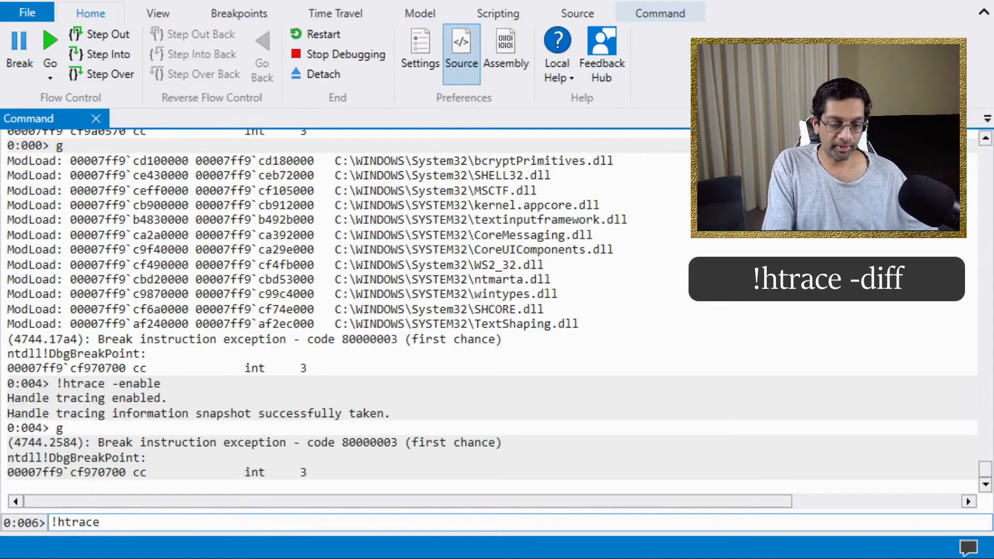
pyautogui.write('-d')
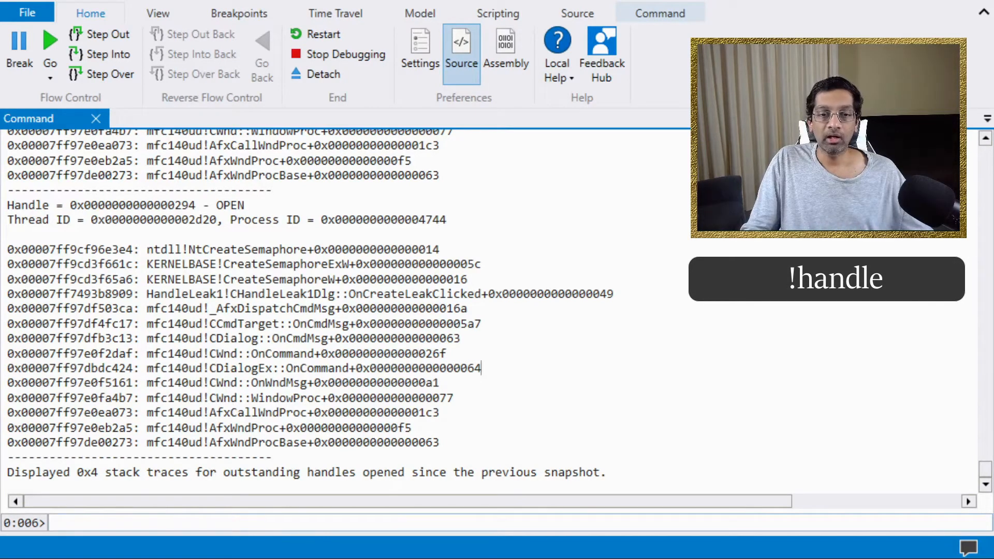
# Step: Run '!handle' to list all 90 process handles with per-type counts
pyautogui.write('!')
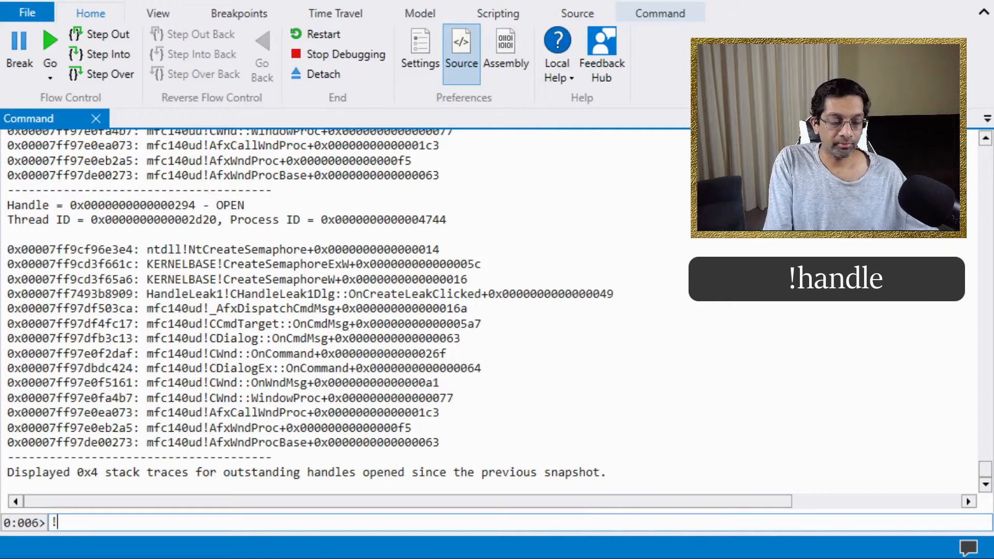
pyautogui.write('handle')
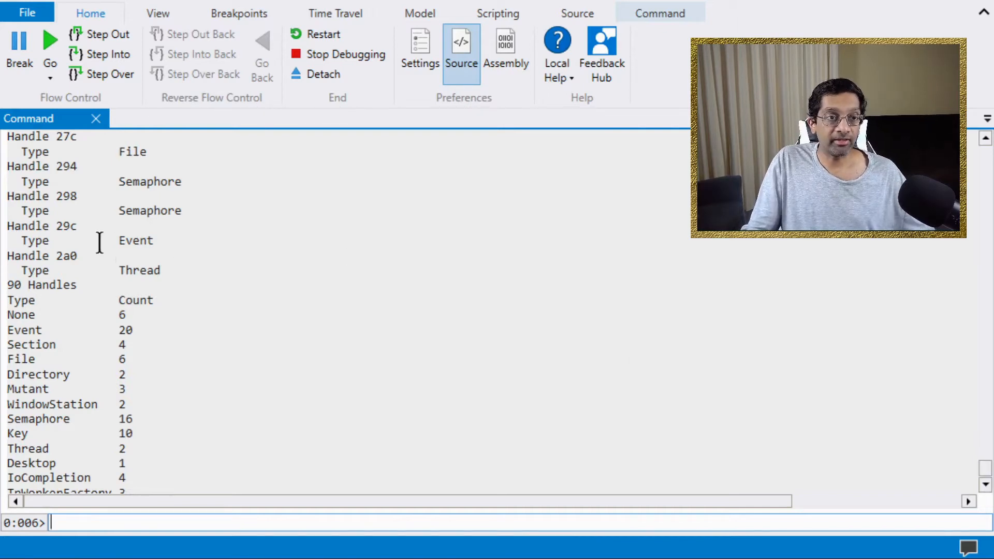
# Step: Run '!handle 298 f' to display full details of semaphore handle 298
pyautogui.doubleClick(65, 196)
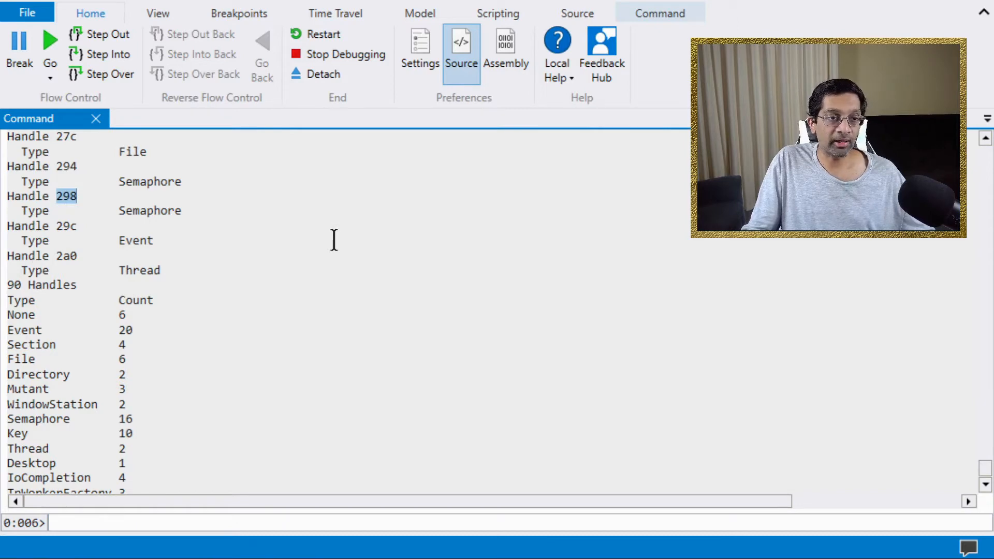
pyautogui.write('!')
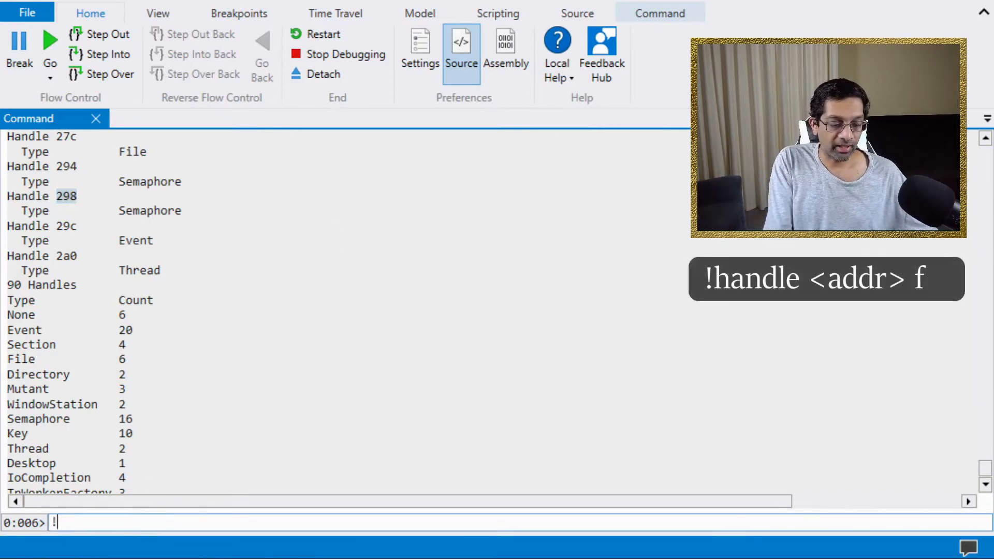
pyautogui.write('handle')
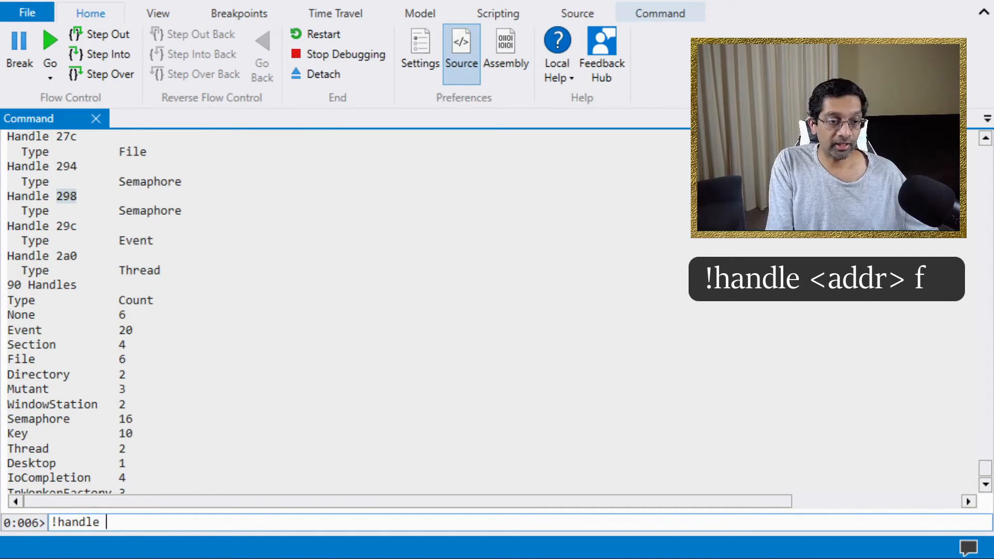
pyautogui.write('298')
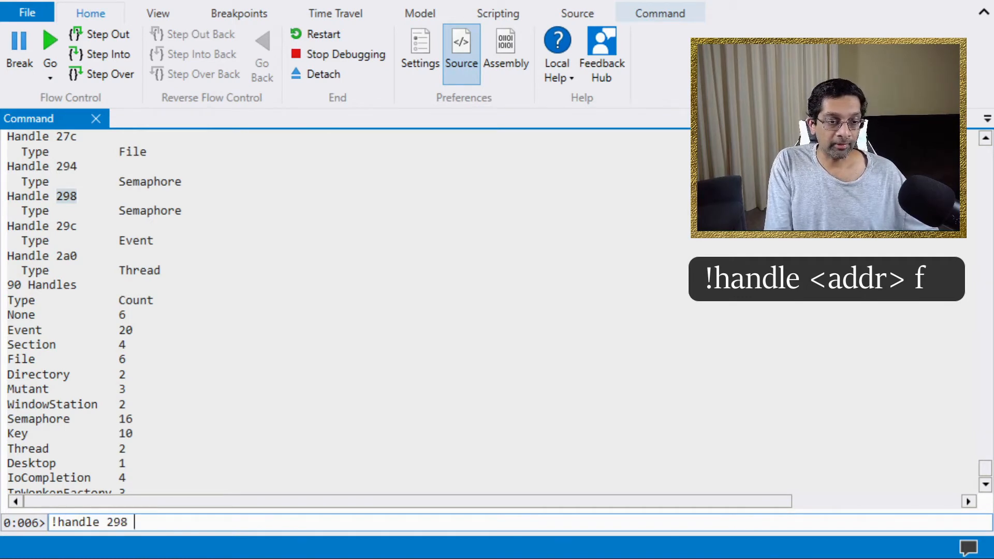
pyautogui.write('f')
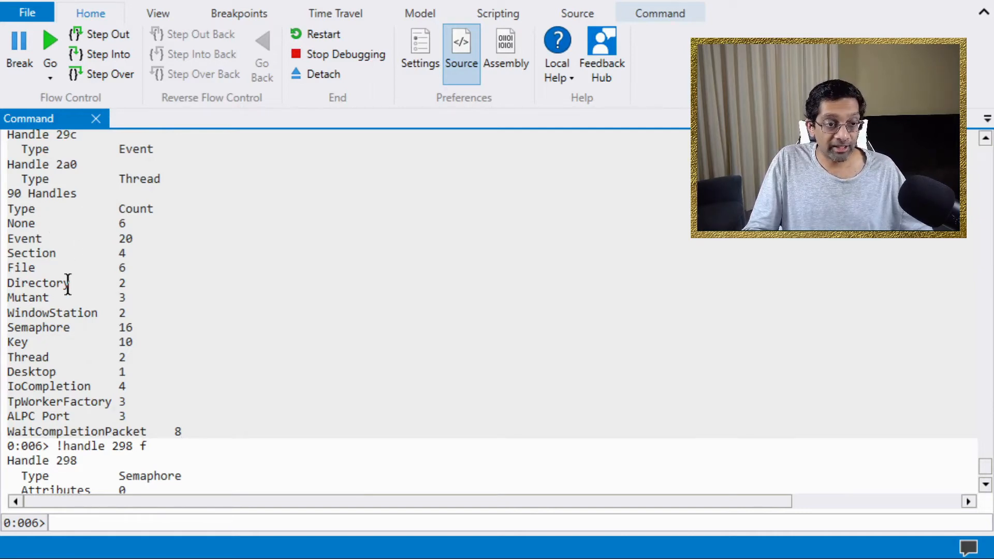
pyautogui.moveTo(199, 298)
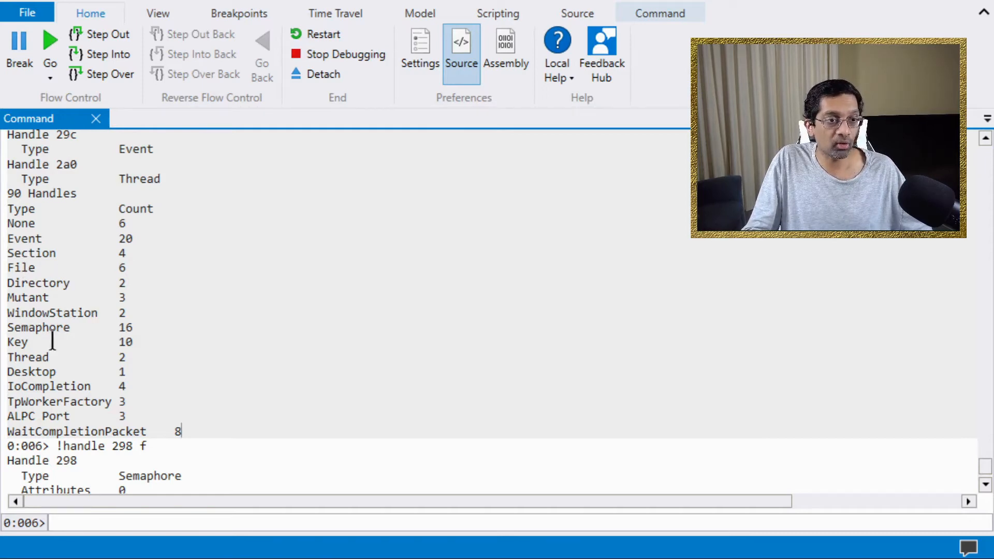
pyautogui.moveTo(60, 343)
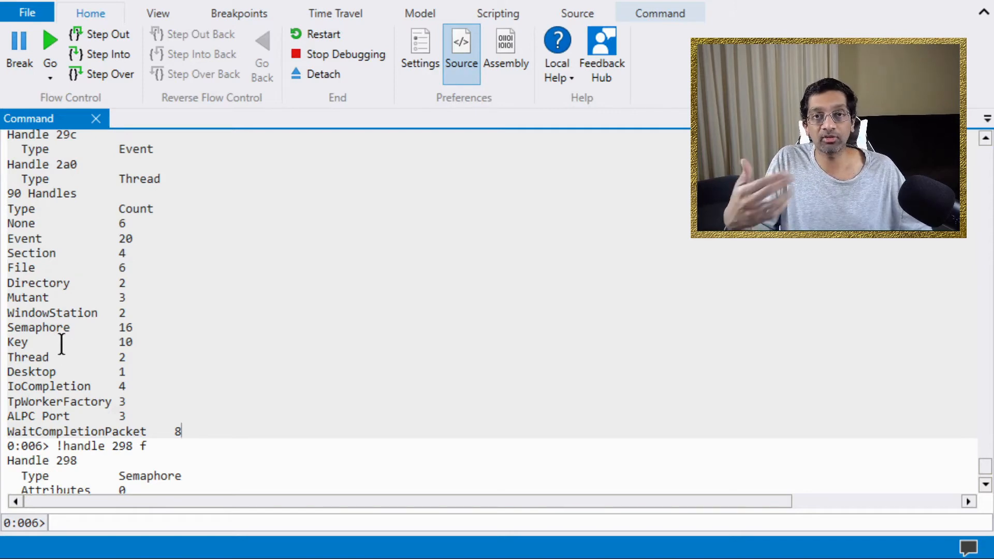